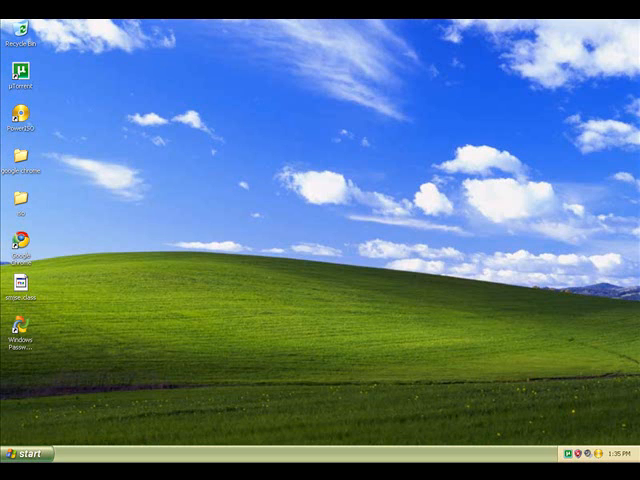
mouse_move(420, 44)
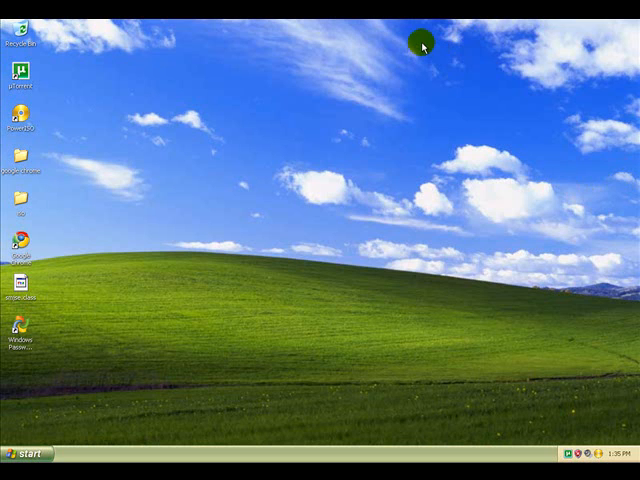
mouse_move(156, 160)
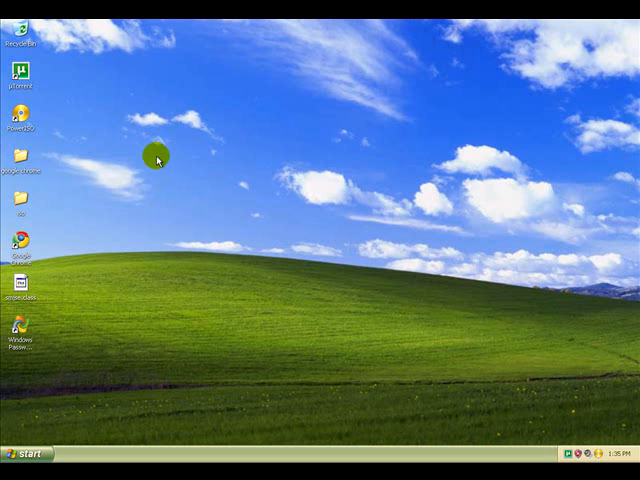
Explore the Start menu and its program list, then dismiss it.
left_click(22, 456)
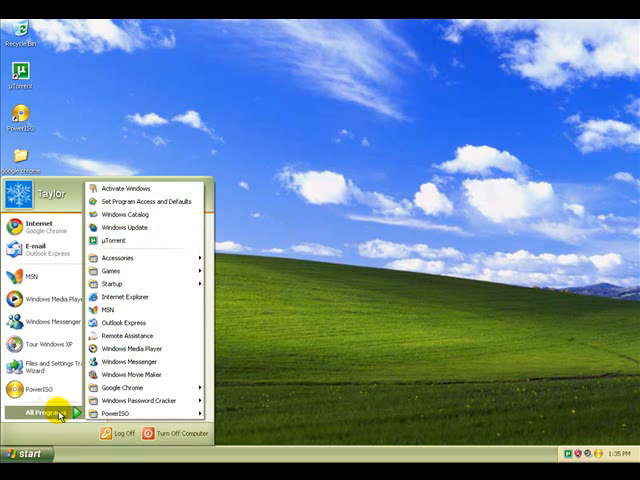
mouse_move(132, 348)
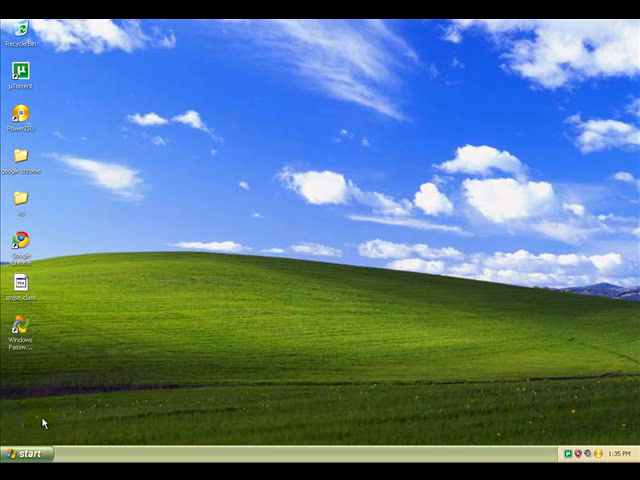
left_click(24, 452)
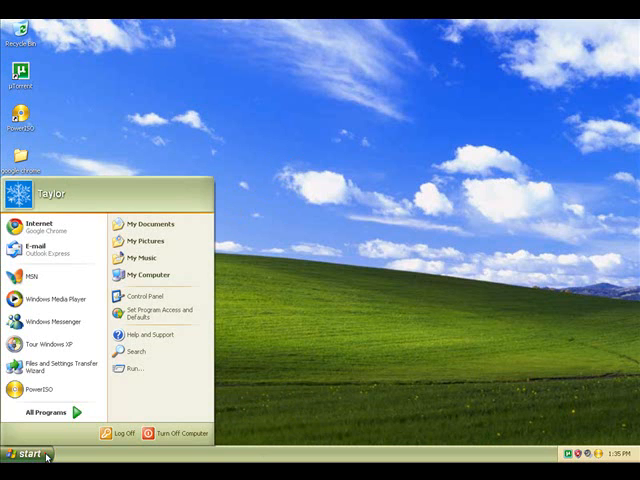
left_click(290, 264)
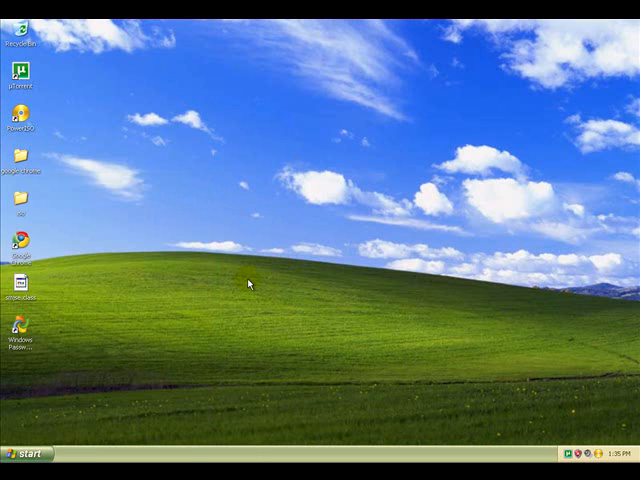
mouse_move(10, 452)
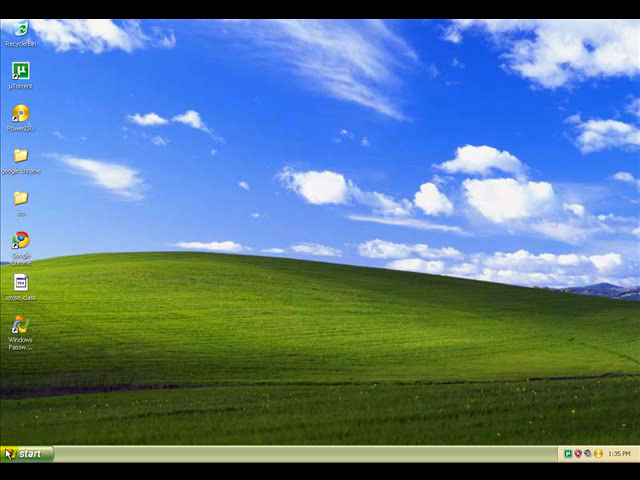
Launch the Run box from the Start menu and enter 'reged' to start the Registry Editor.
left_click(22, 456)
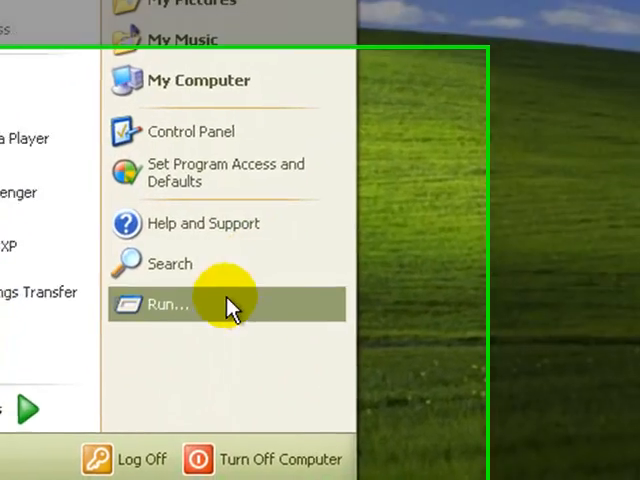
left_click(168, 304)
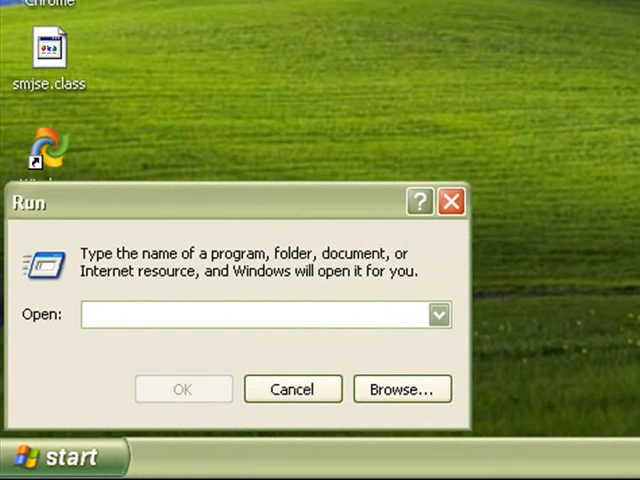
type("reged")
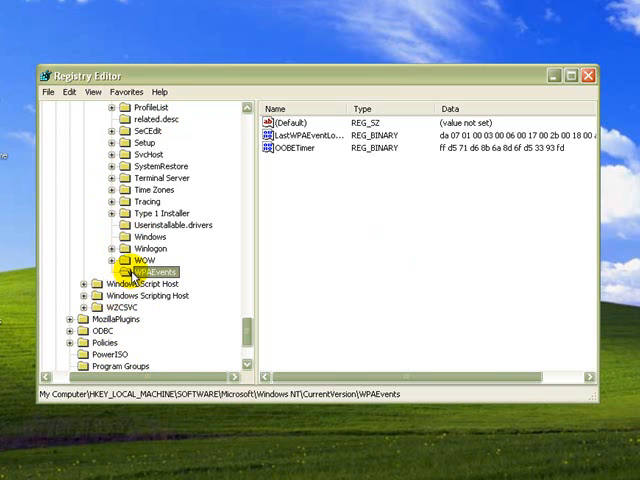
mouse_move(258, 196)
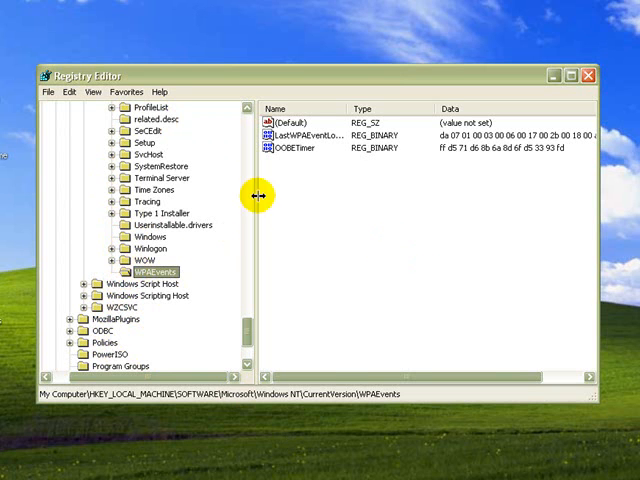
mouse_move(150, 272)
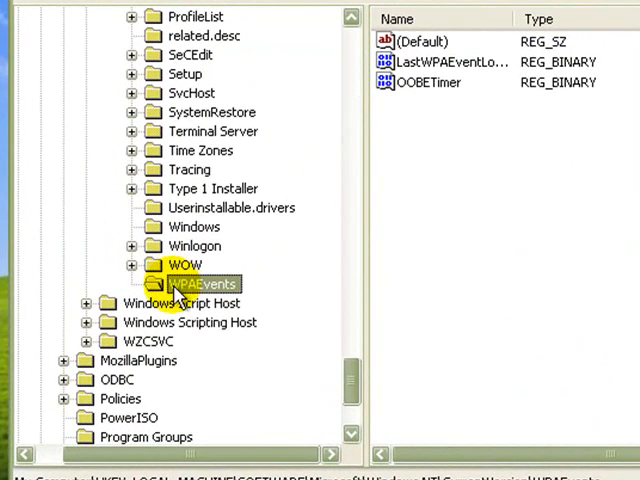
Set WPAEvents permissions so the SYSTEM account is denied Full Control, and confirm.
right_click(200, 284)
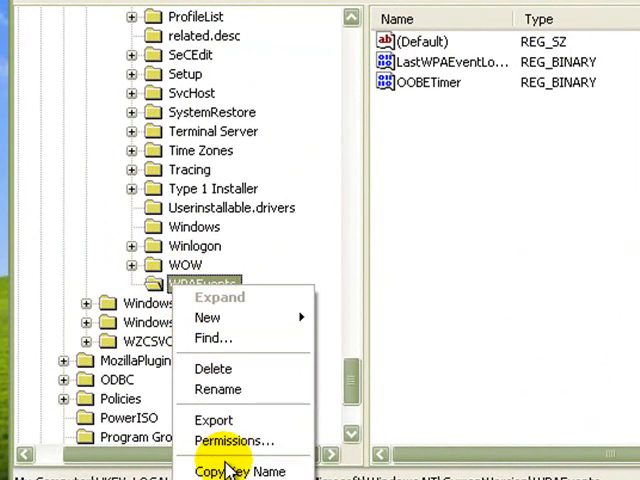
left_click(234, 440)
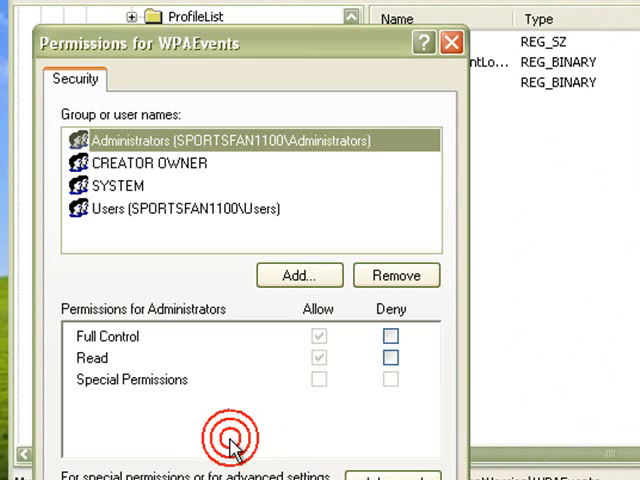
left_click(120, 186)
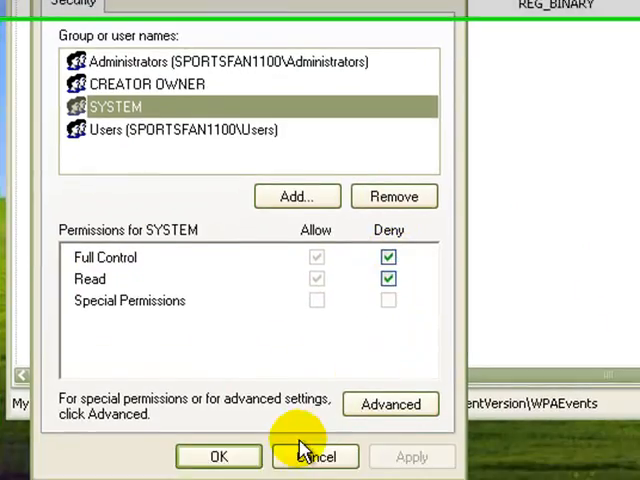
left_click(316, 456)
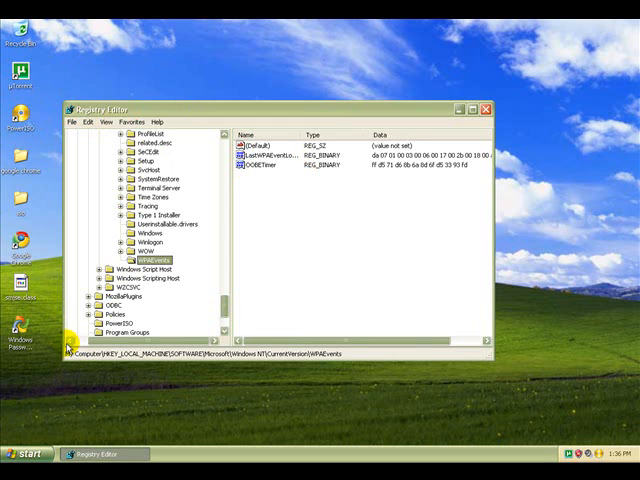
mouse_move(428, 122)
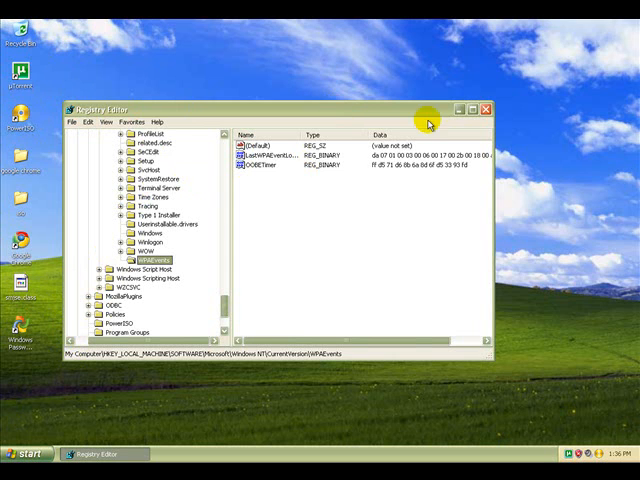